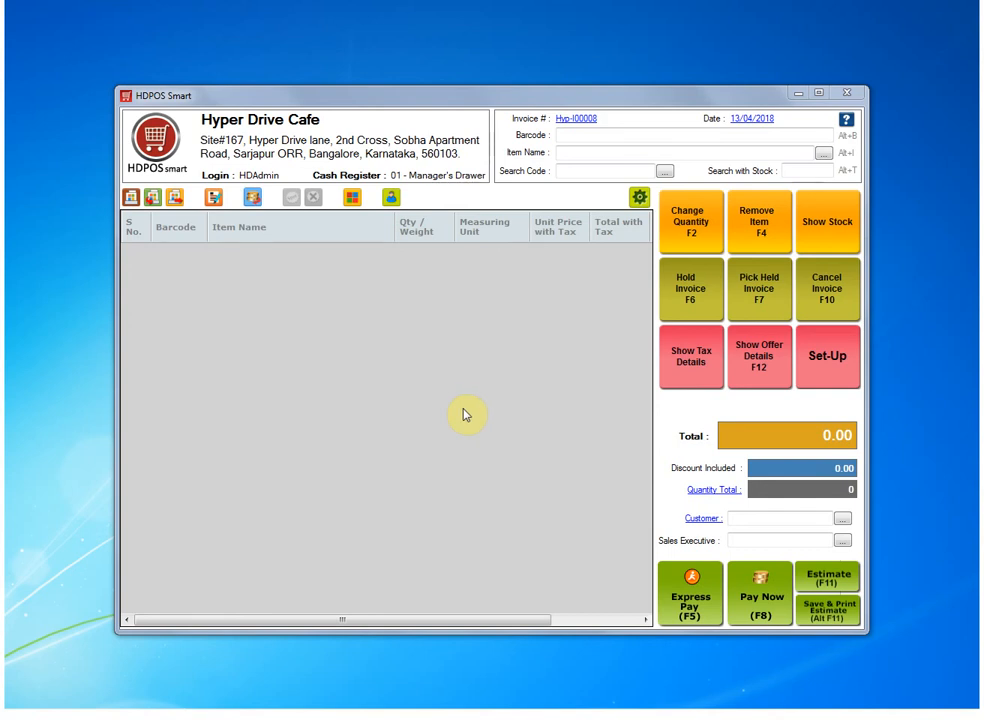
mouse_move(447, 521)
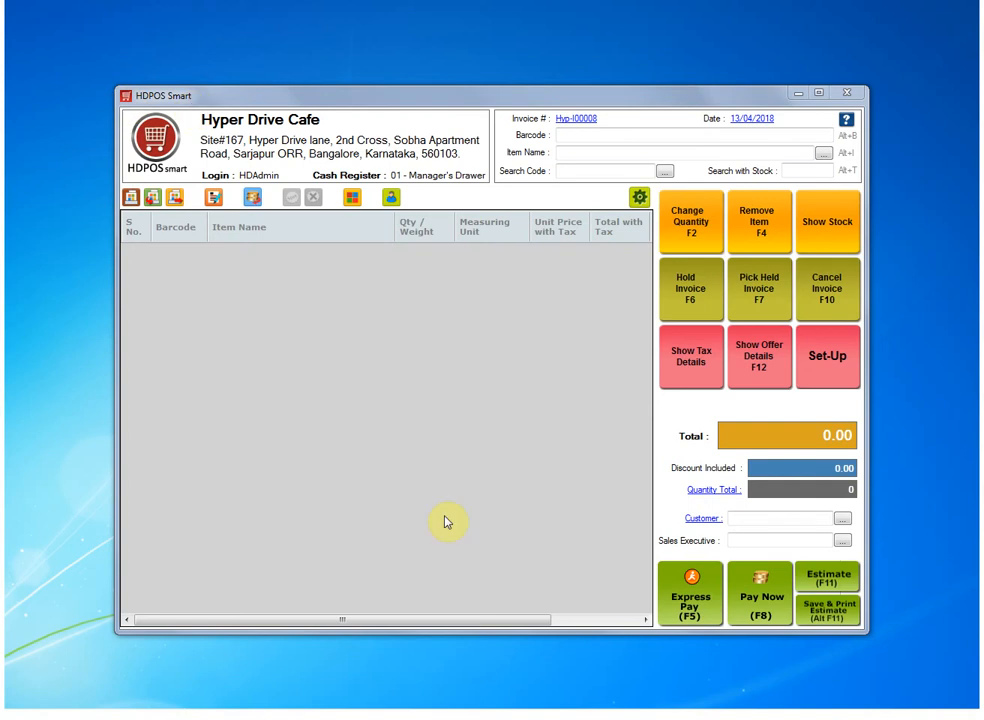
mouse_move(447, 512)
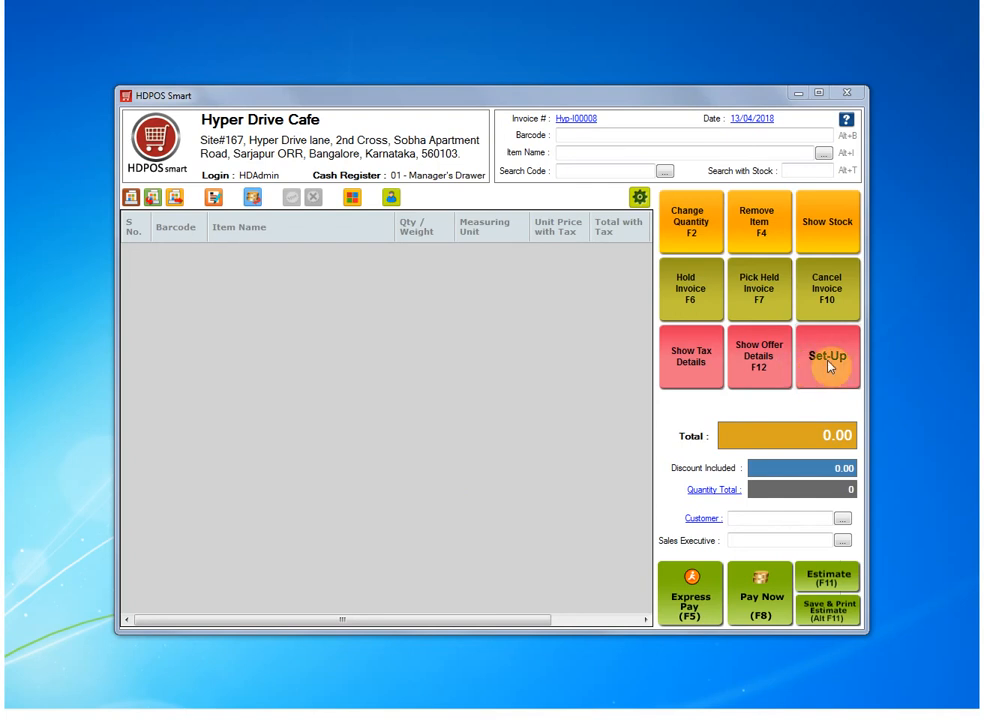
Search the Set-Up sections for 'report' to reach the report definitions list.
click(828, 357)
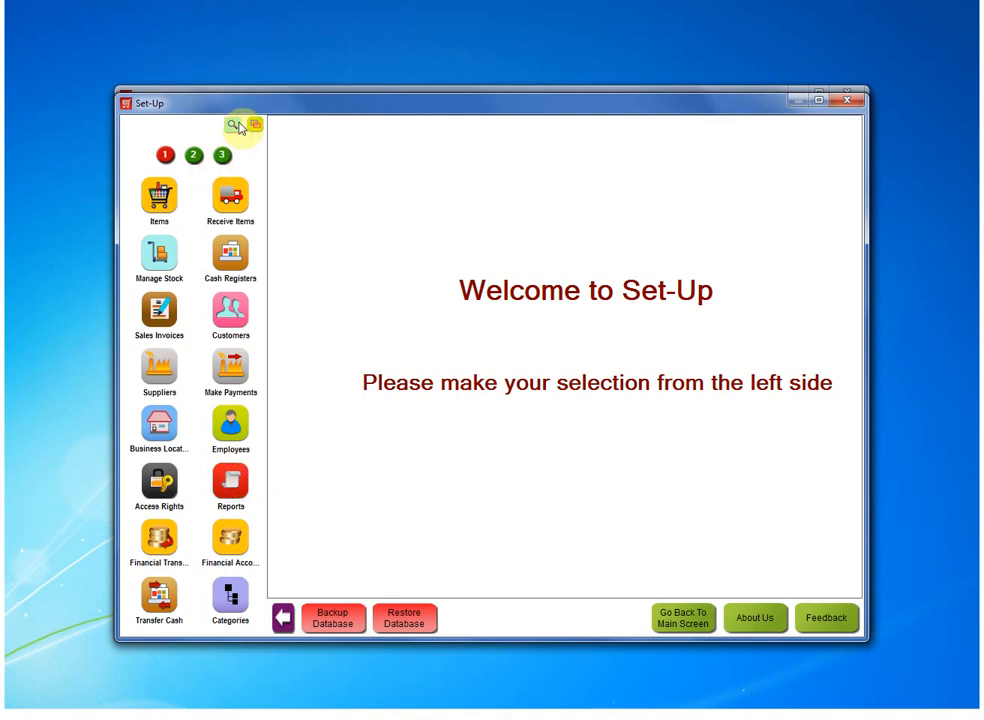
click(237, 125)
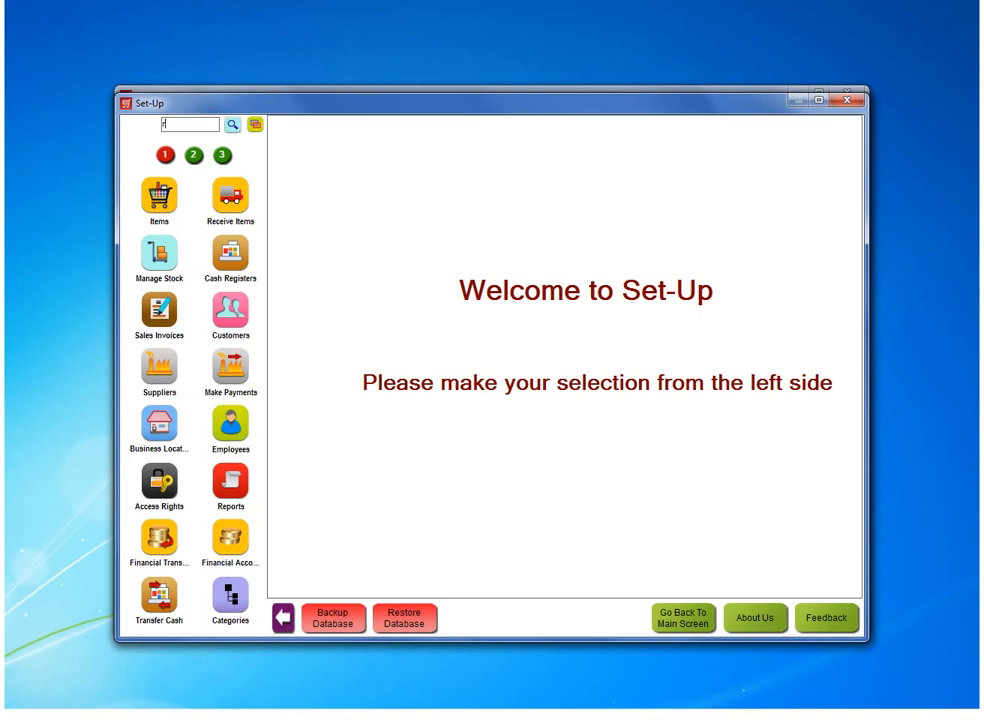
text(eport)
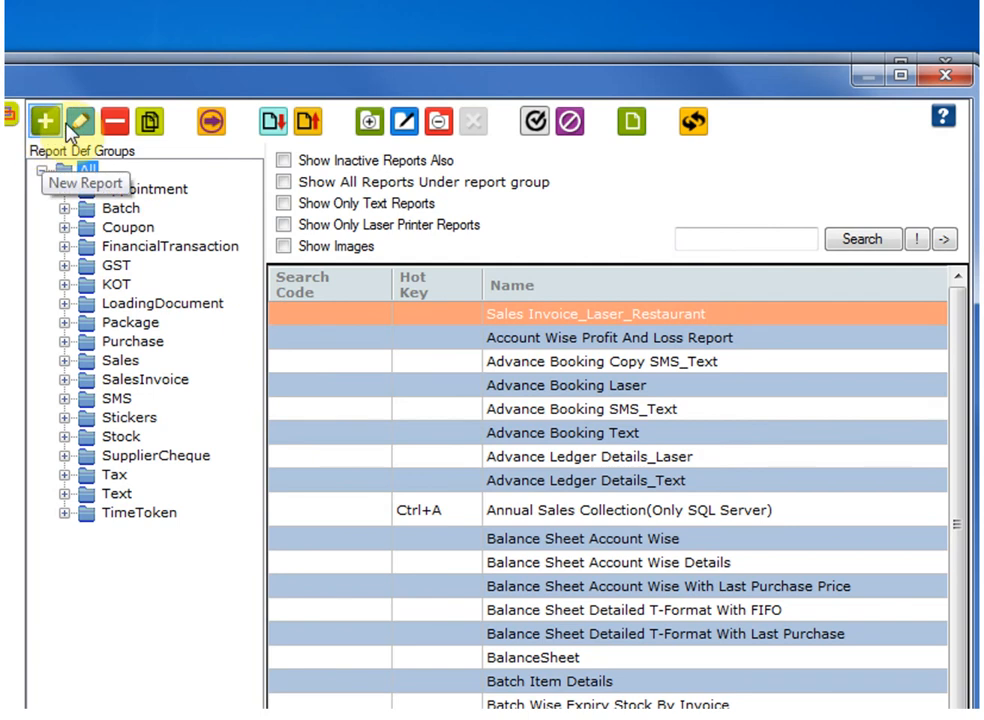
mouse_move(308, 121)
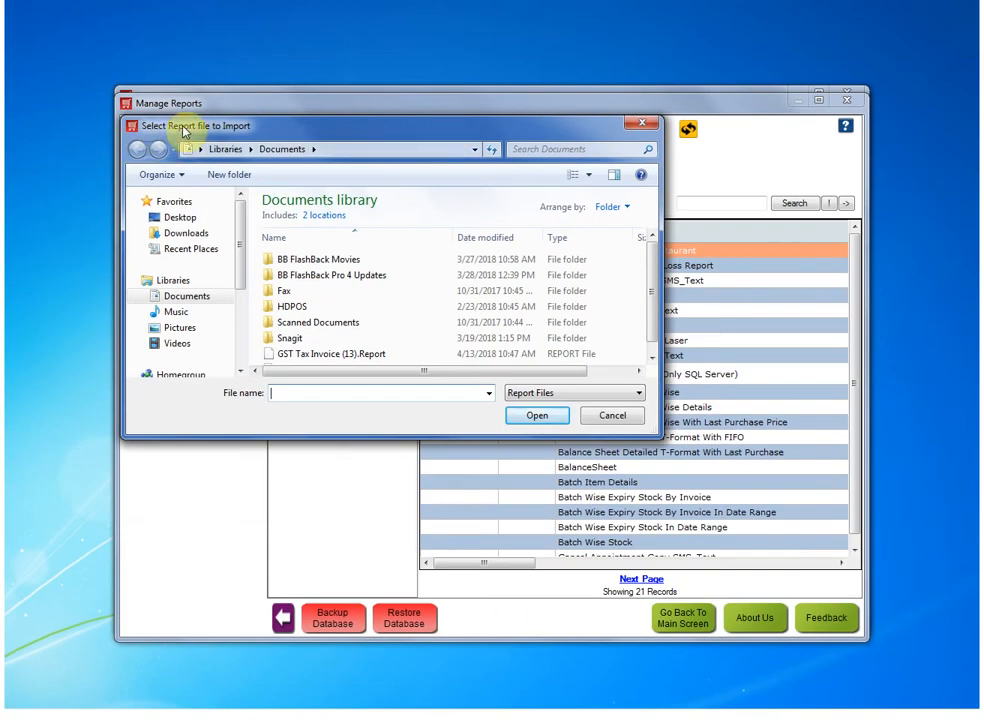
mouse_move(258, 133)
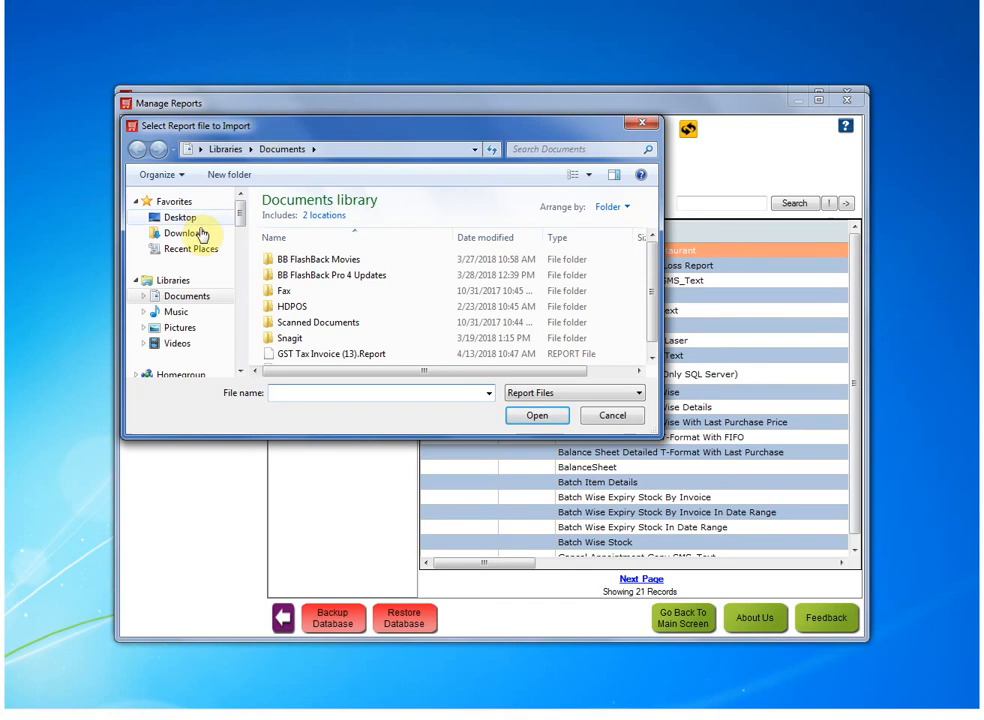
mouse_move(178, 311)
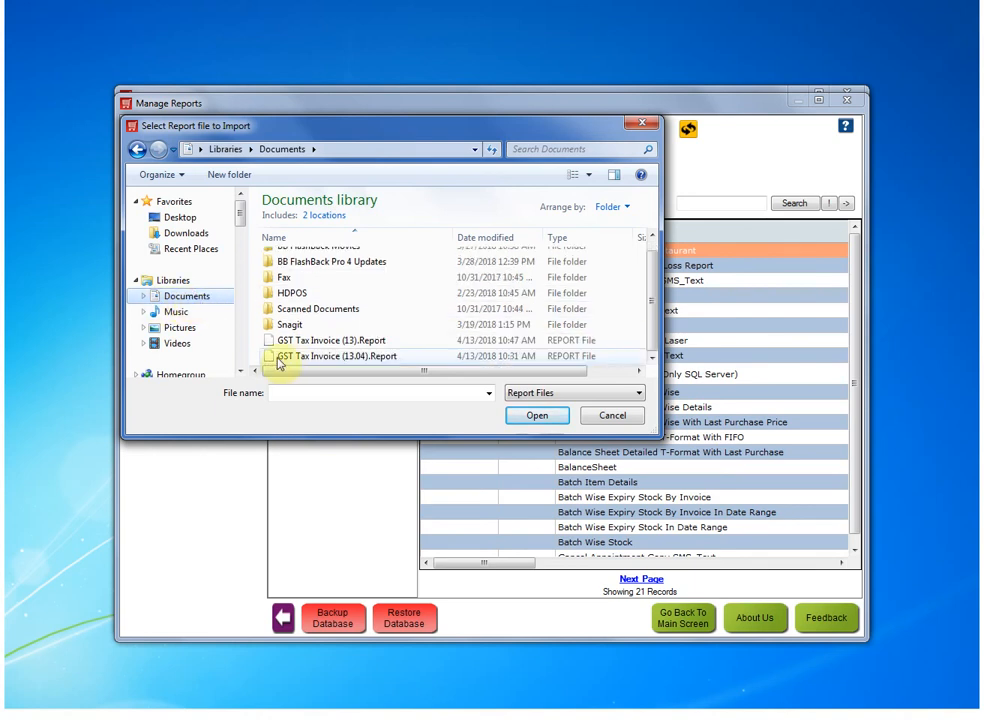
mouse_move(368, 356)
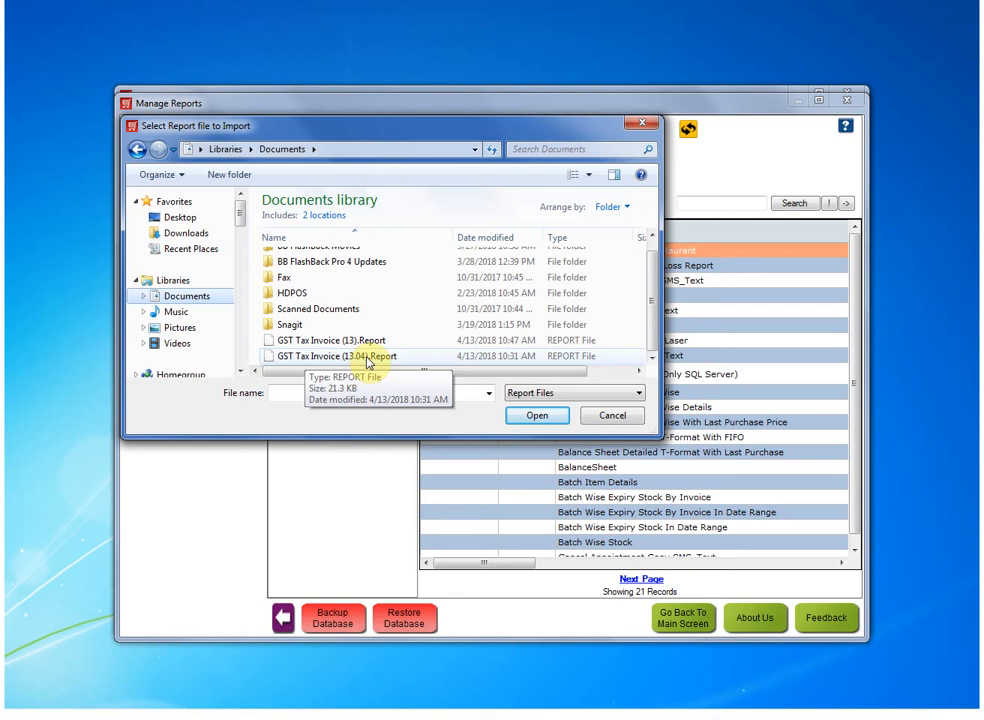
Import 'GST Tax Invoice (13.04).Report' from the Documents library.
click(349, 356)
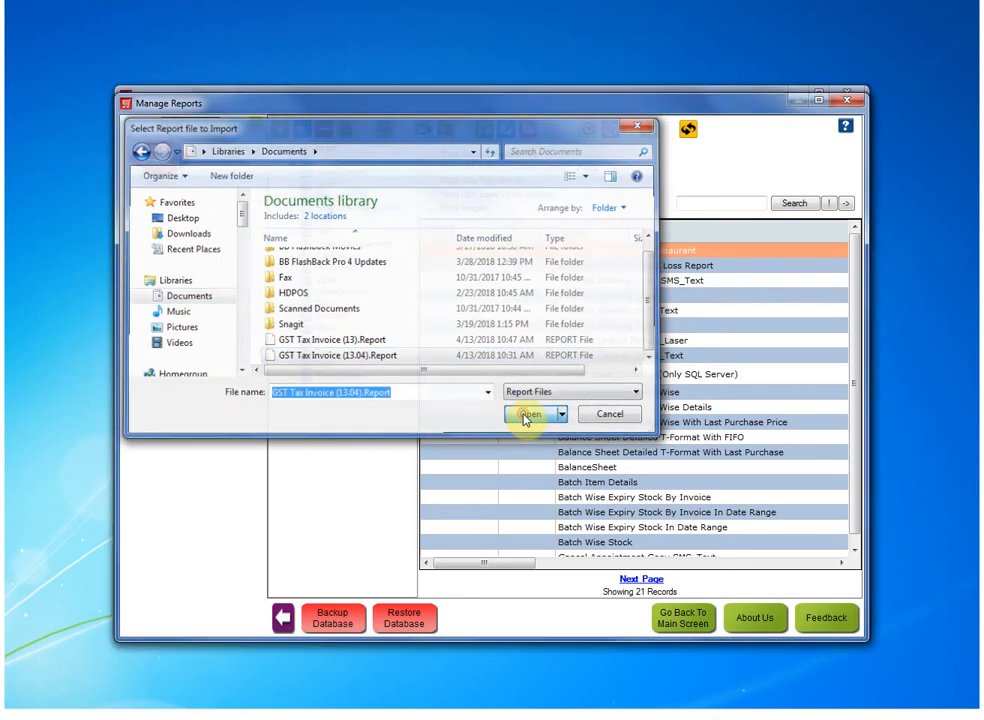
click(531, 414)
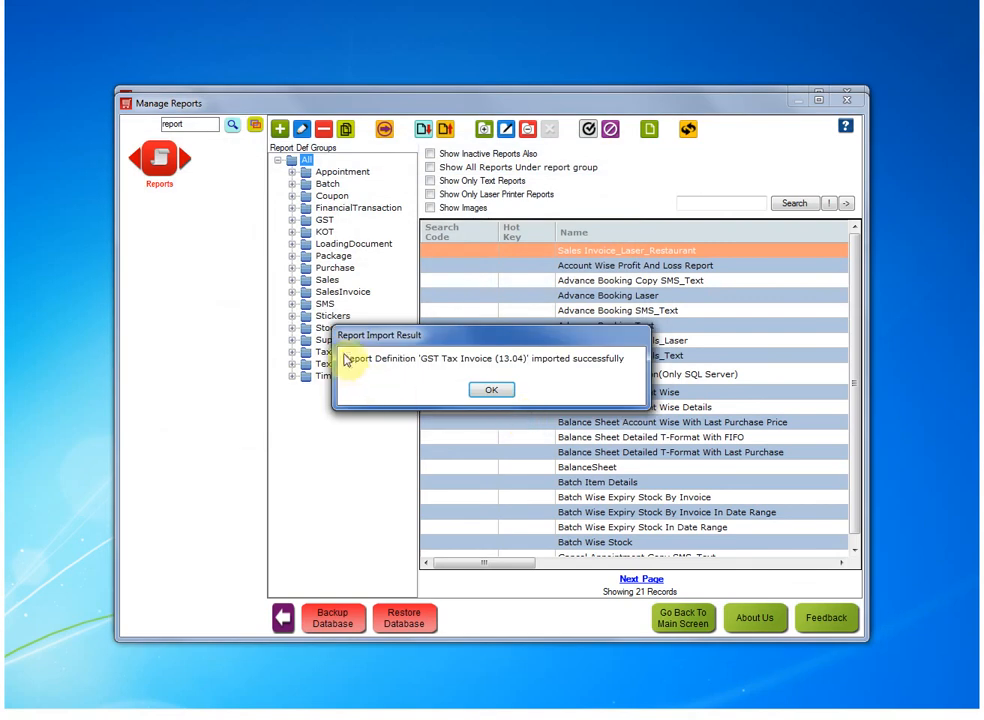
mouse_move(350, 365)
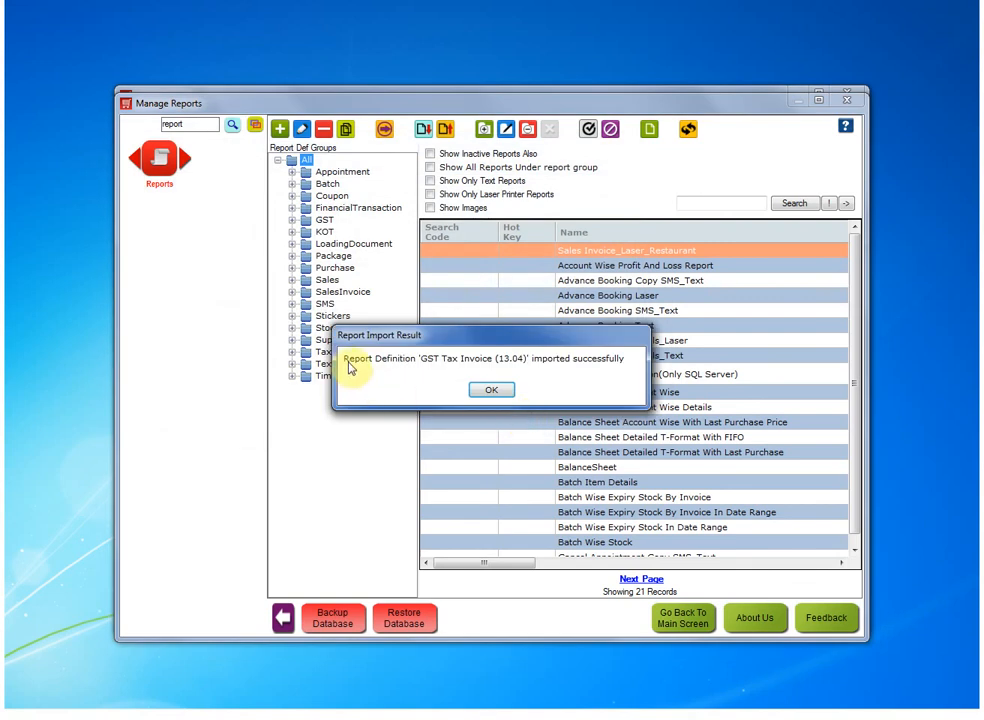
mouse_move(449, 367)
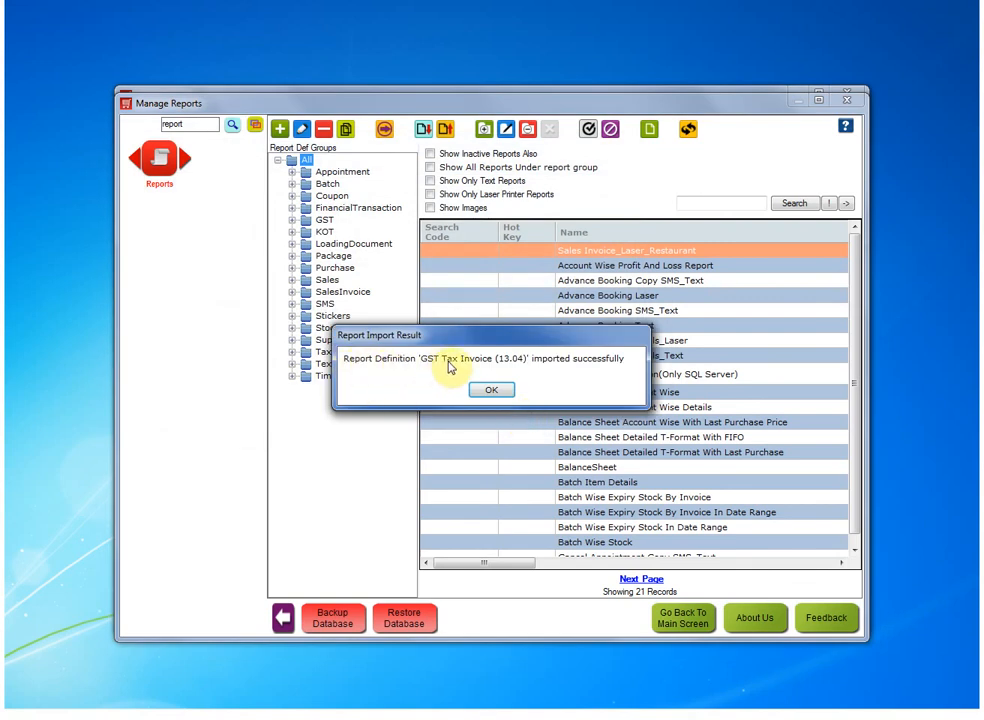
mouse_move(622, 368)
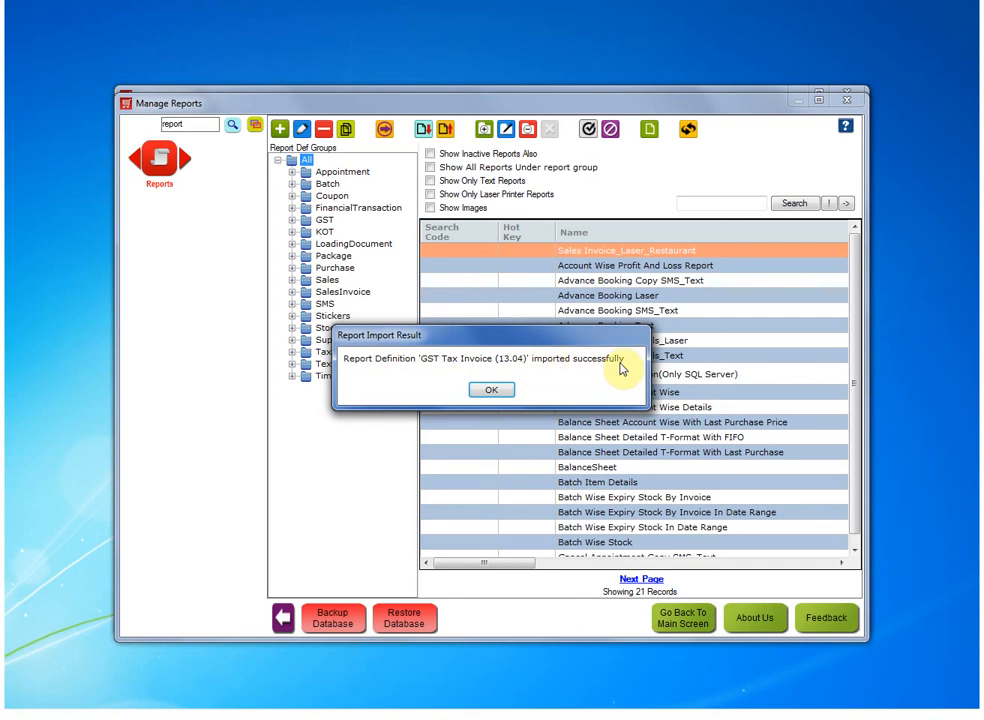
mouse_move(492, 390)
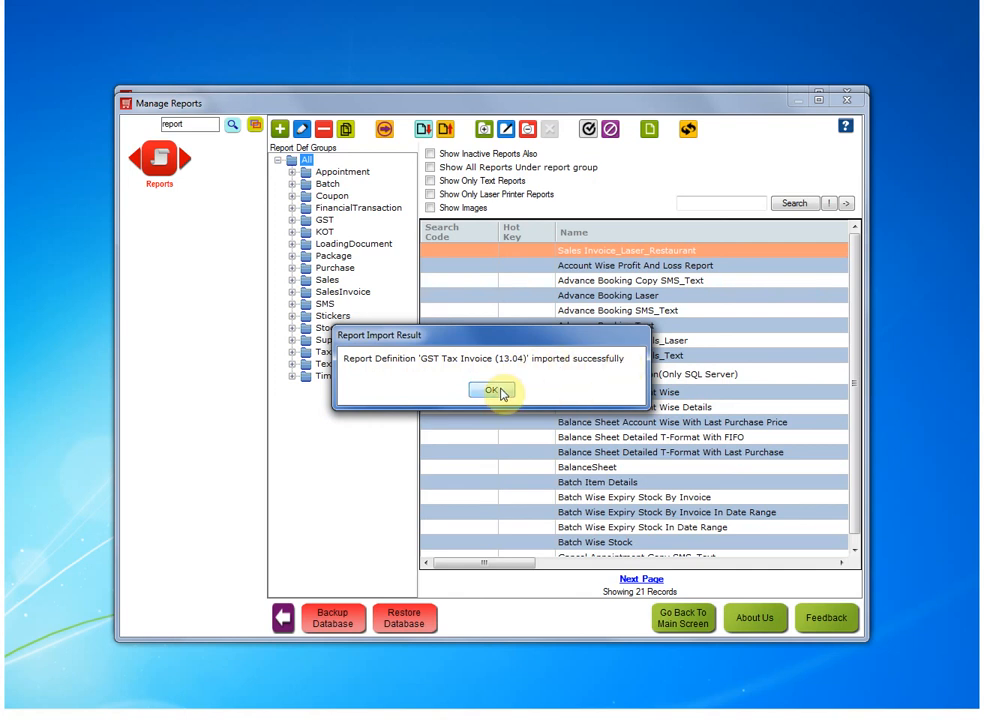
Dismiss the Report Import Result confirmation with OK.
click(490, 390)
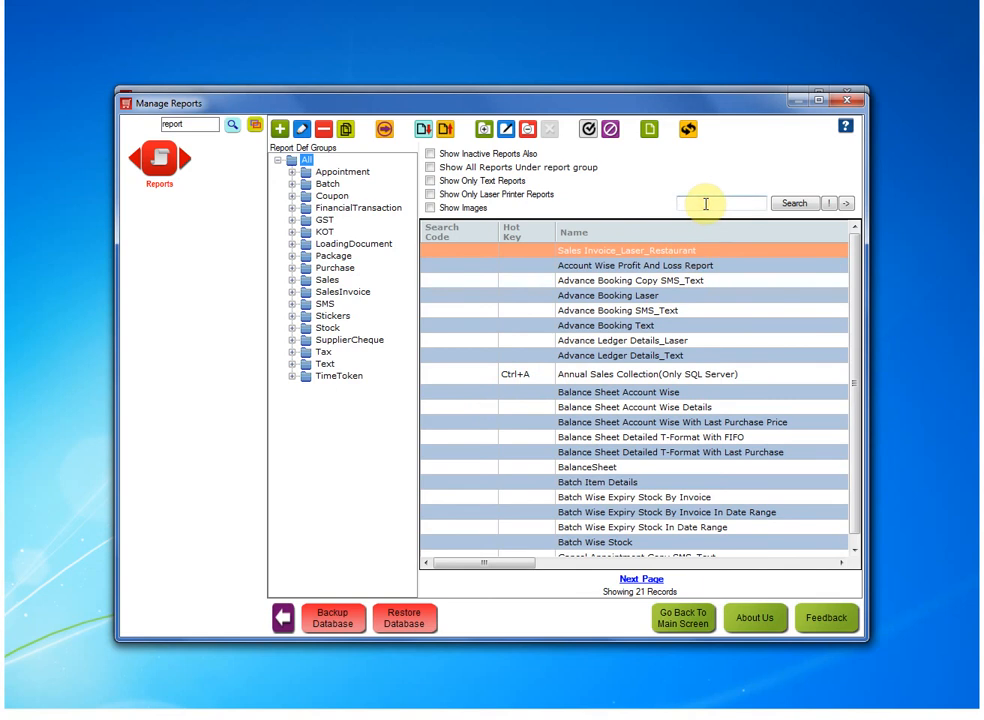
mouse_move(707, 203)
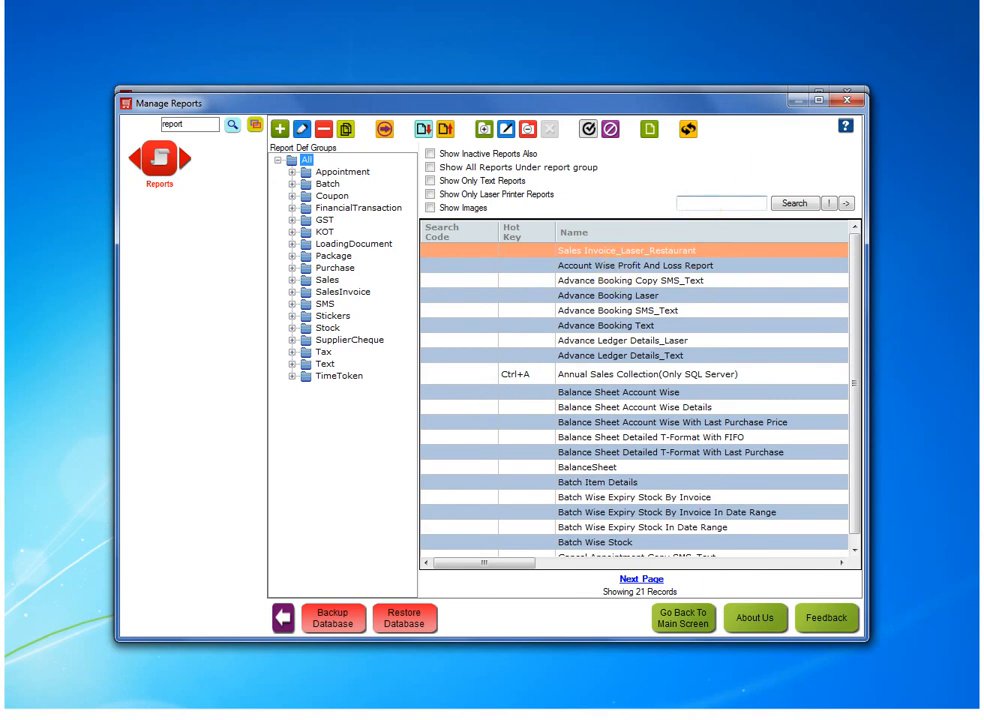
Filter the report list by '13.04' to show only GST Tax Invoice (13.04).
text(13.04)
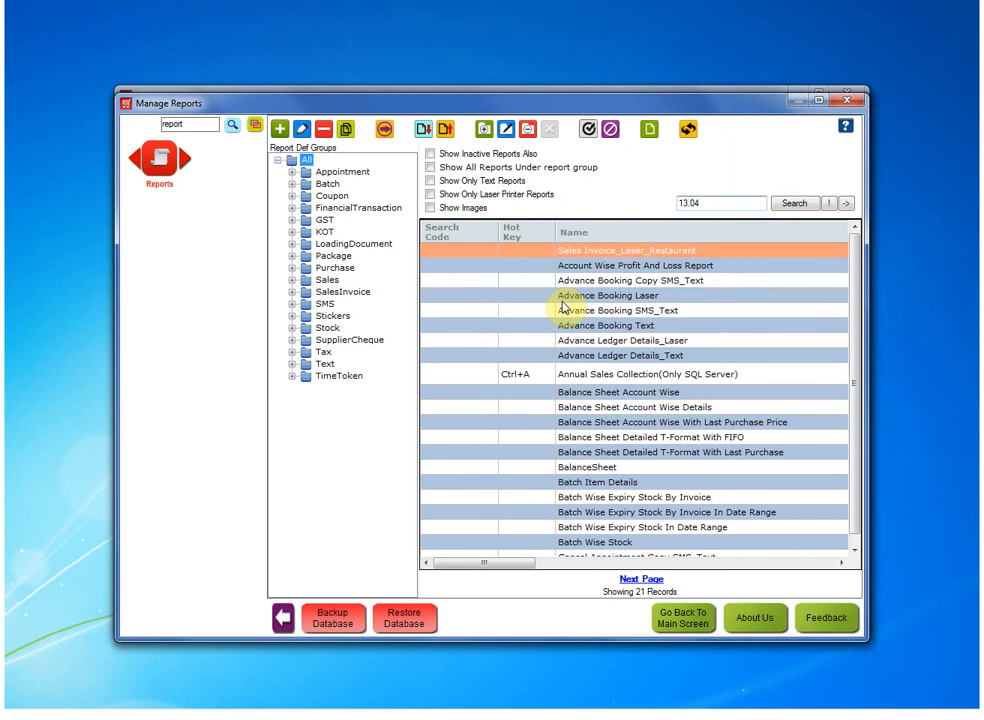
click(795, 203)
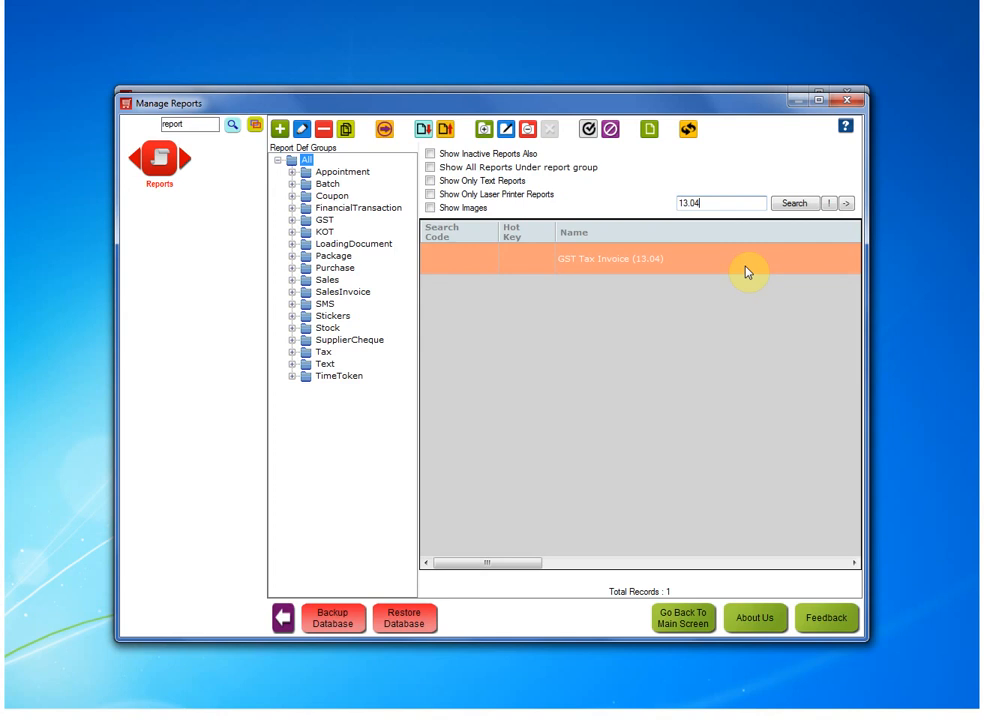
mouse_move(661, 266)
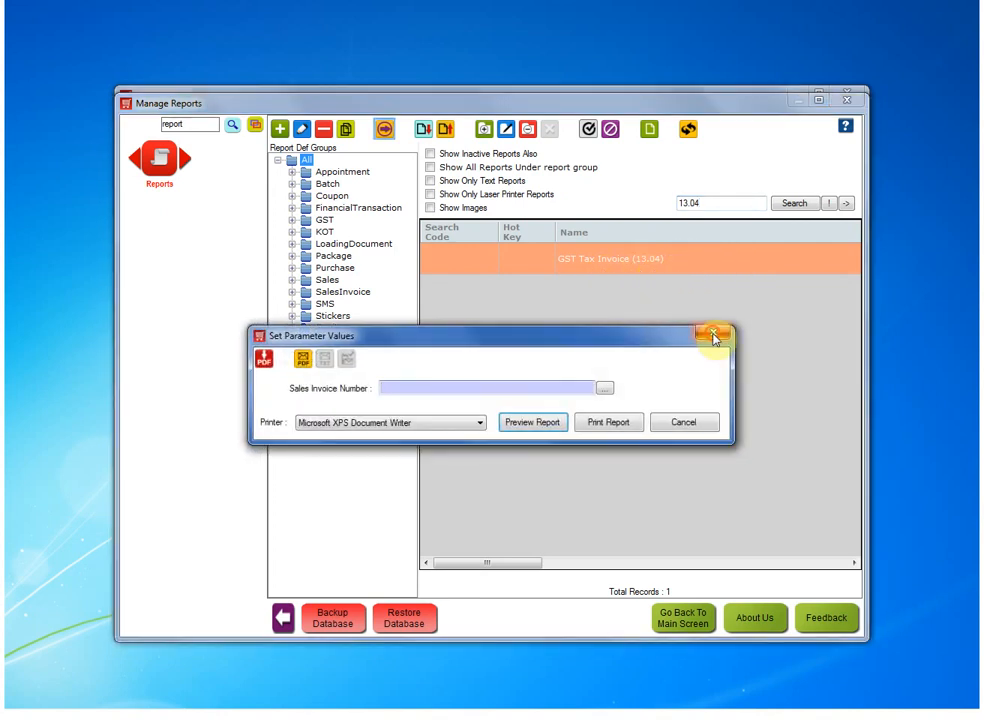
Run GST Tax Invoice (13.04) with Sales Invoice Number Hyp-I00003 and preview it.
click(714, 335)
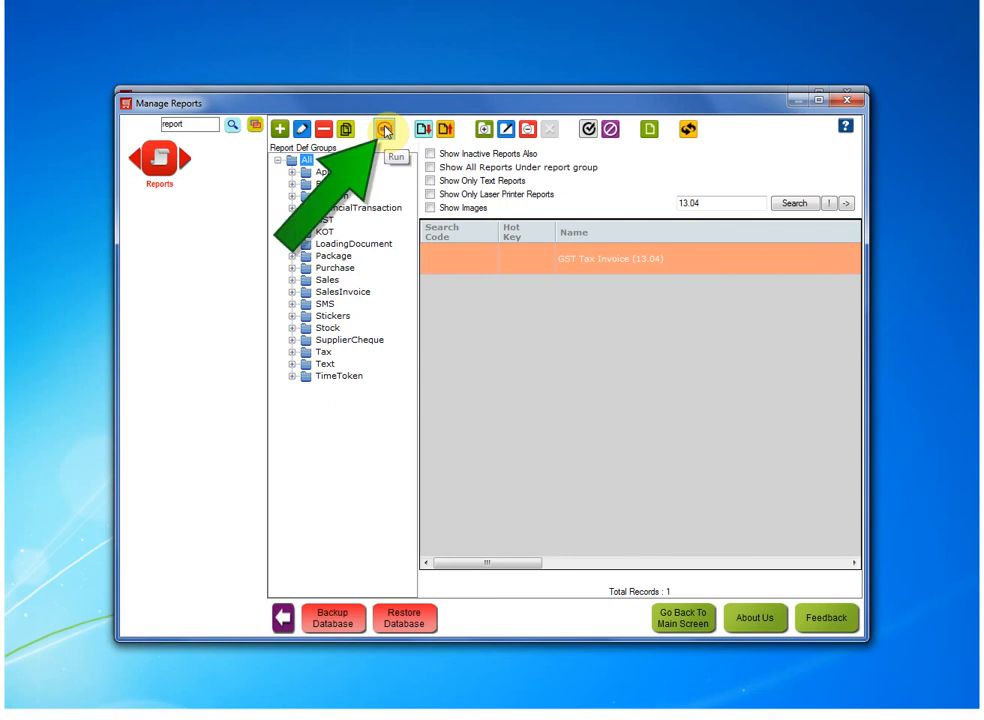
click(382, 129)
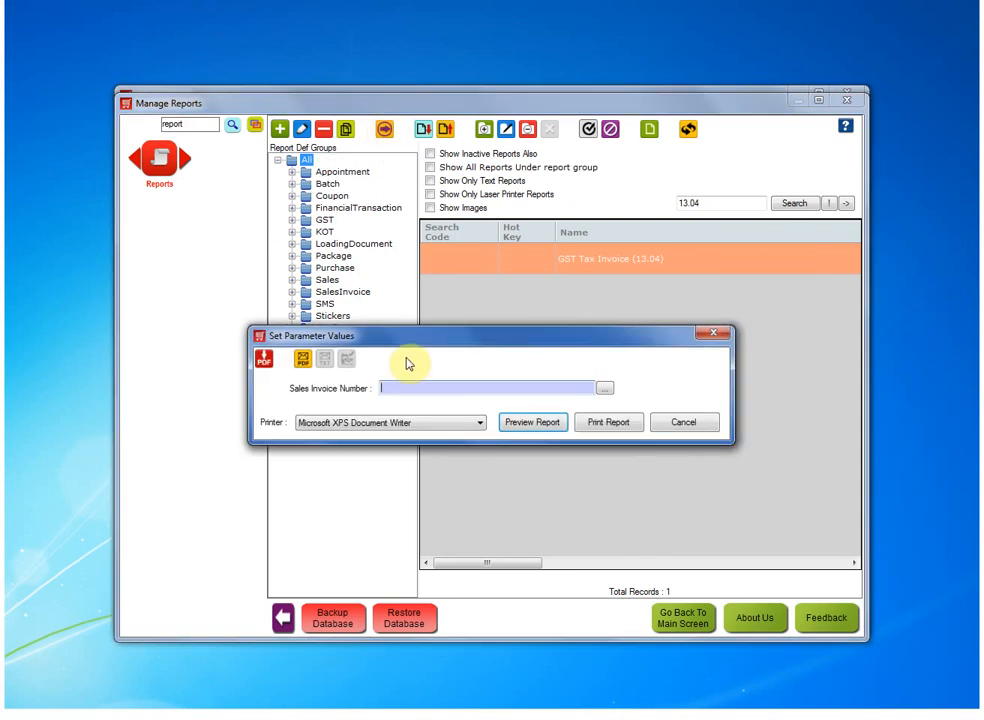
text(Hyp-I00003)
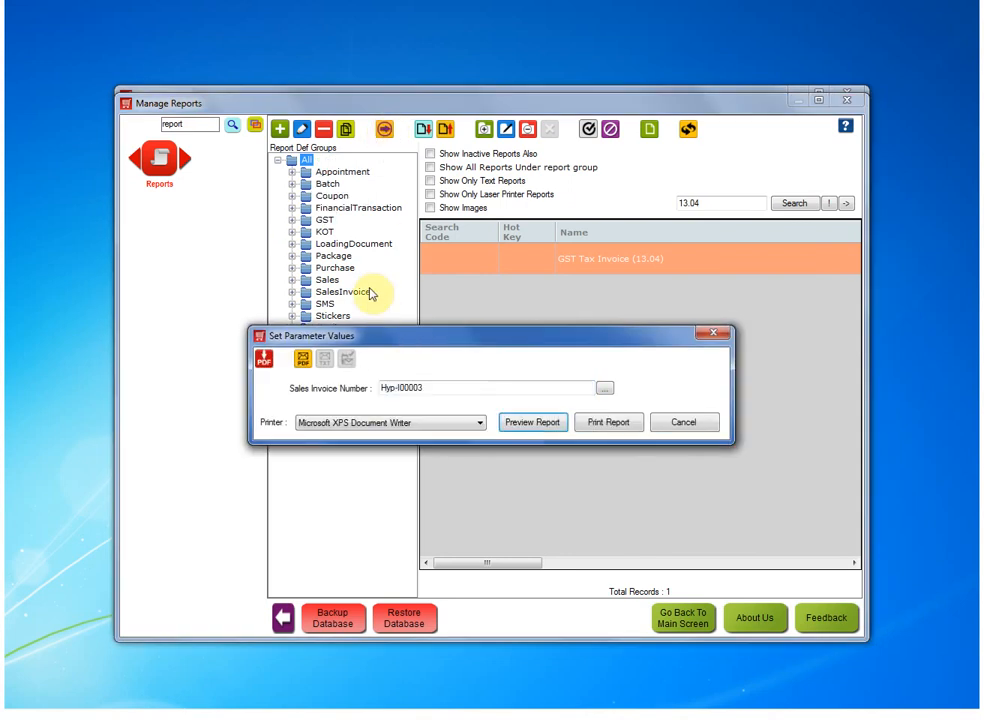
click(532, 421)
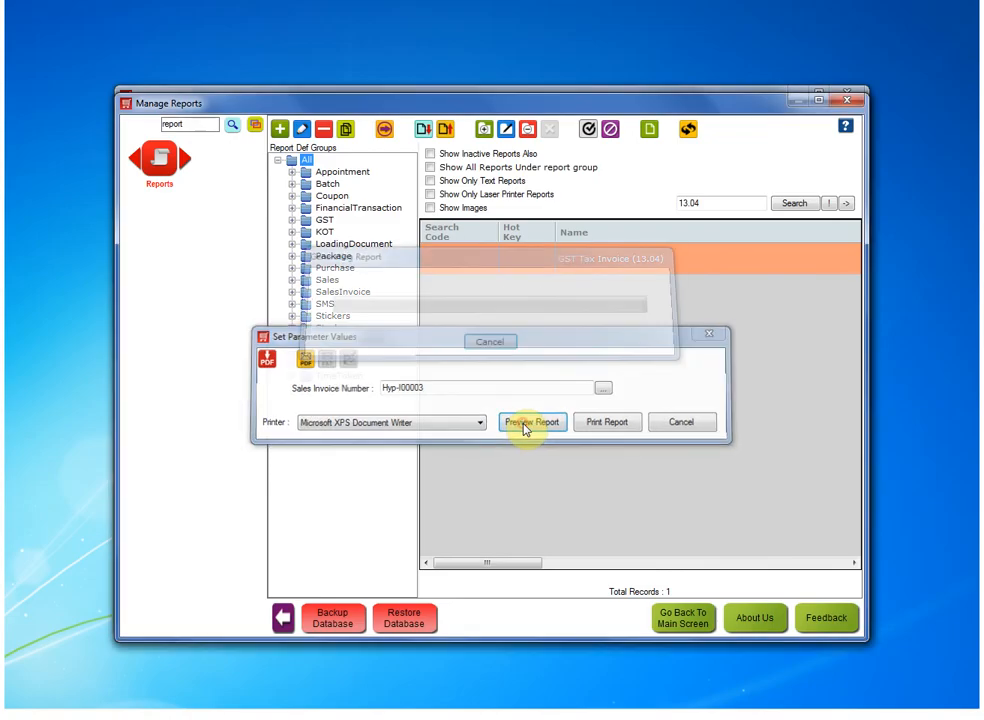
click(532, 421)
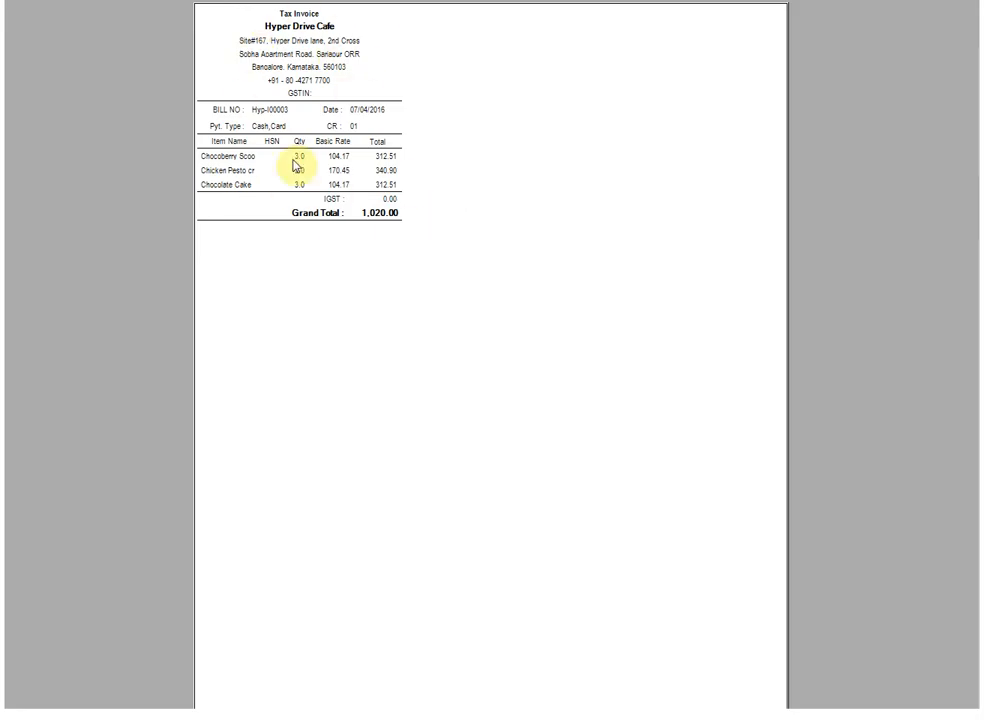